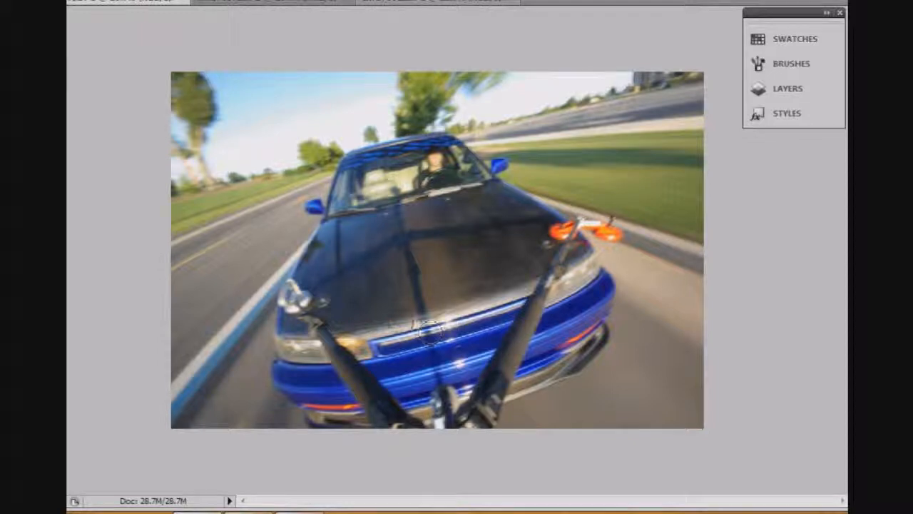
mouse_move(411, 335)
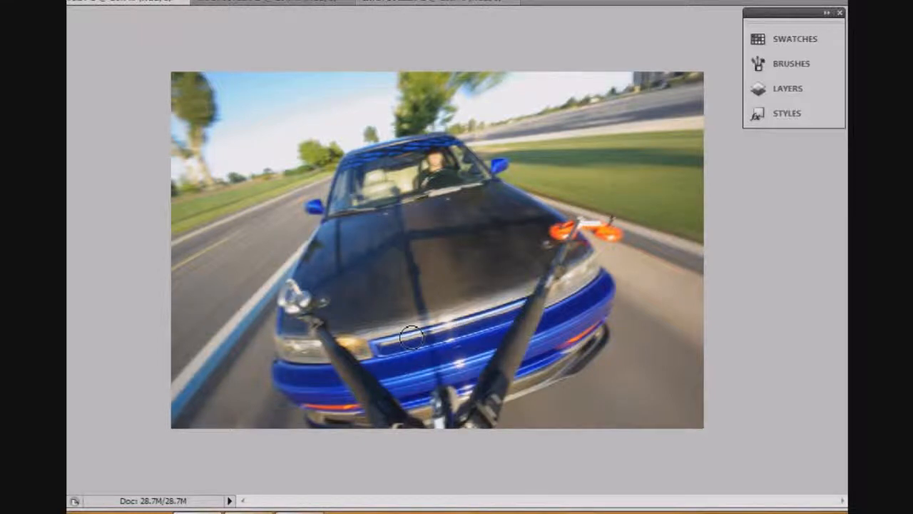
mouse_move(308, 185)
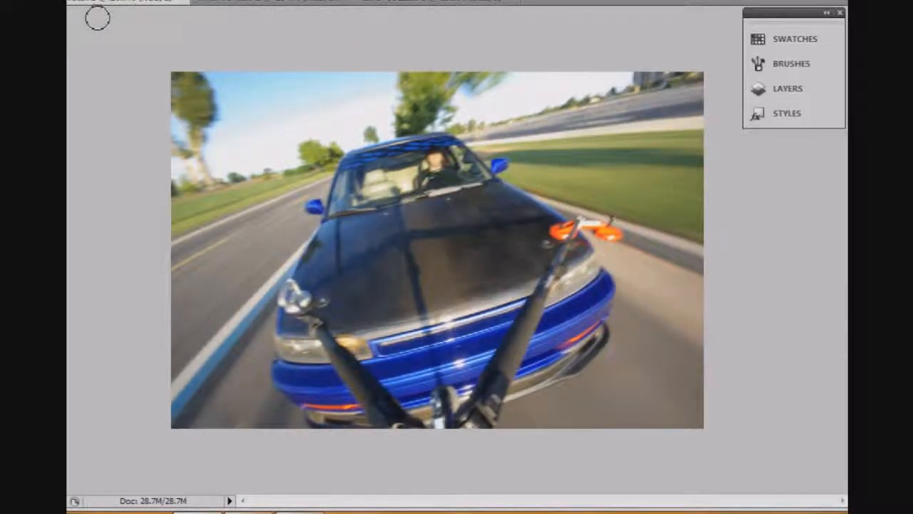
mouse_move(240, 274)
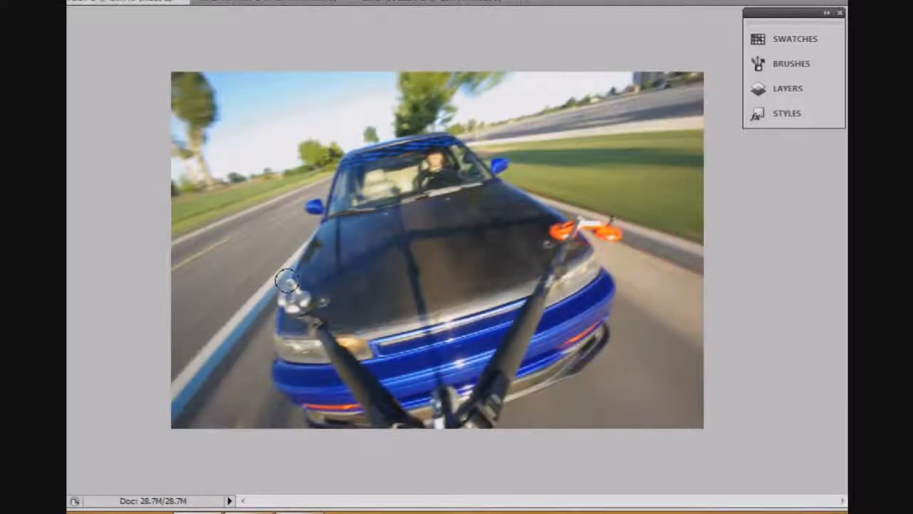
mouse_move(584, 227)
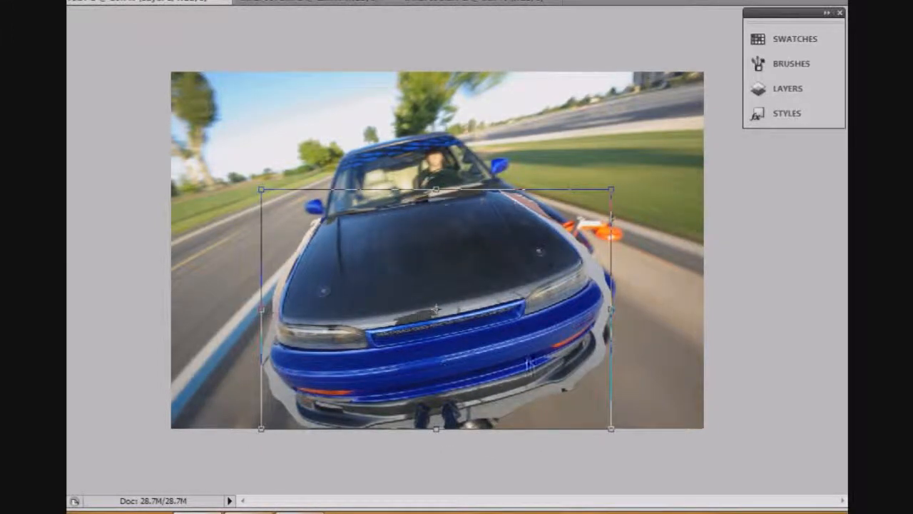
- Lower the hood layer's opacity to about 62% in the Layers panel to check its alignment over the car
click(788, 89)
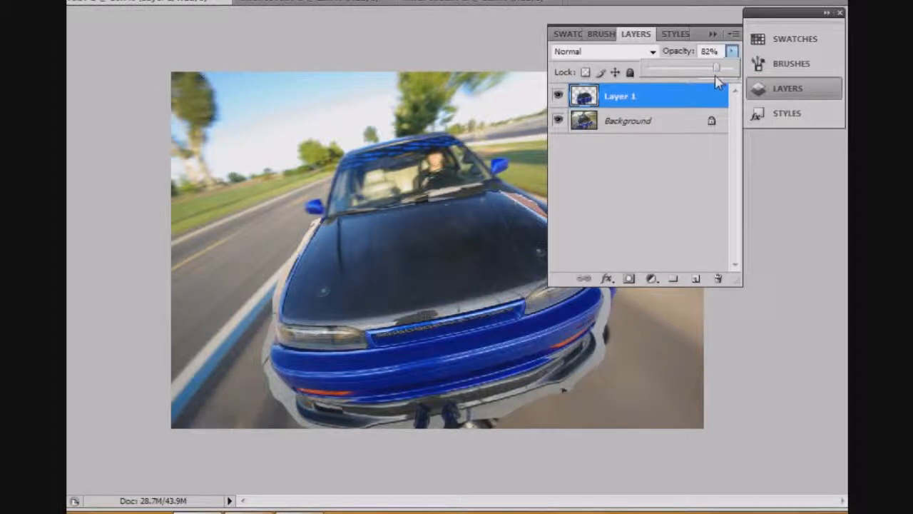
drag(717, 67, 714, 67)
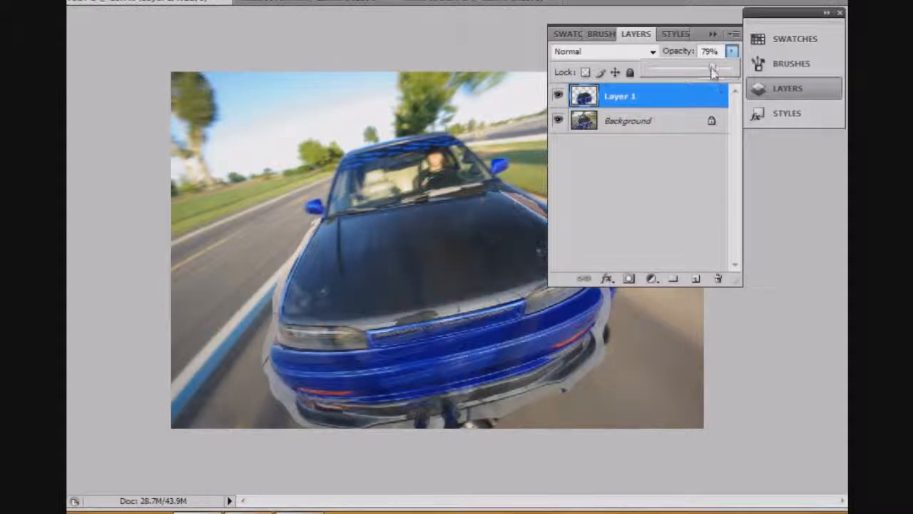
drag(725, 67, 699, 67)
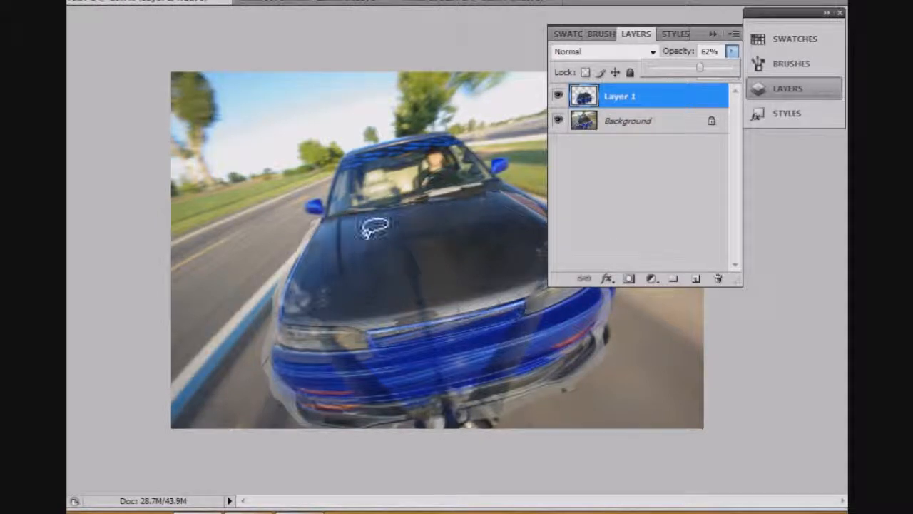
drag(368, 228, 456, 203)
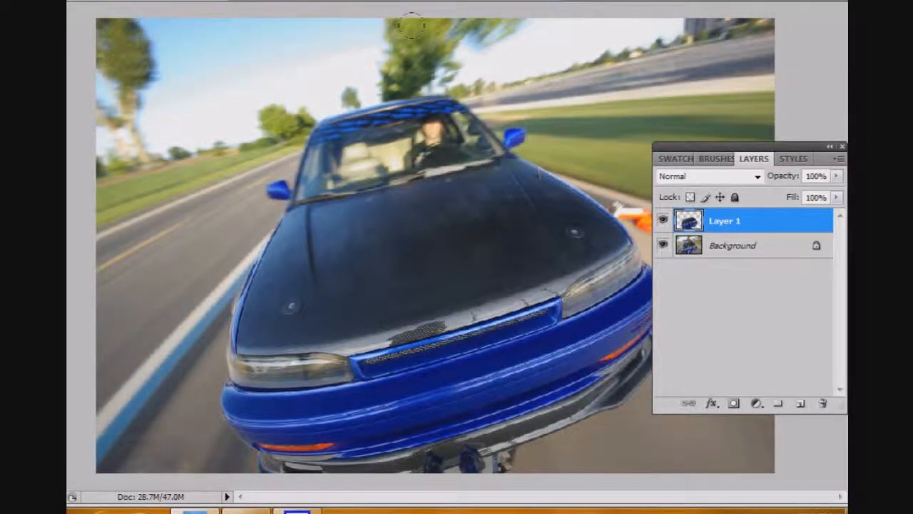
mouse_move(345, 279)
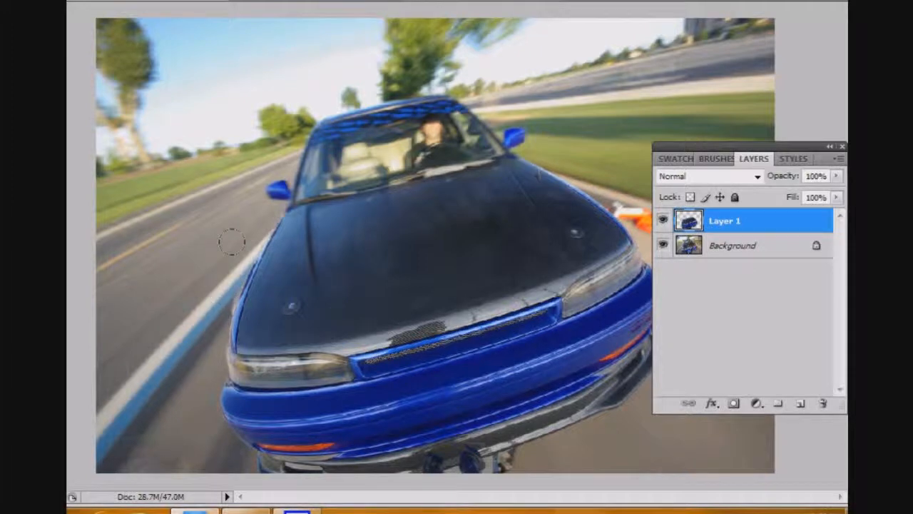
mouse_move(460, 279)
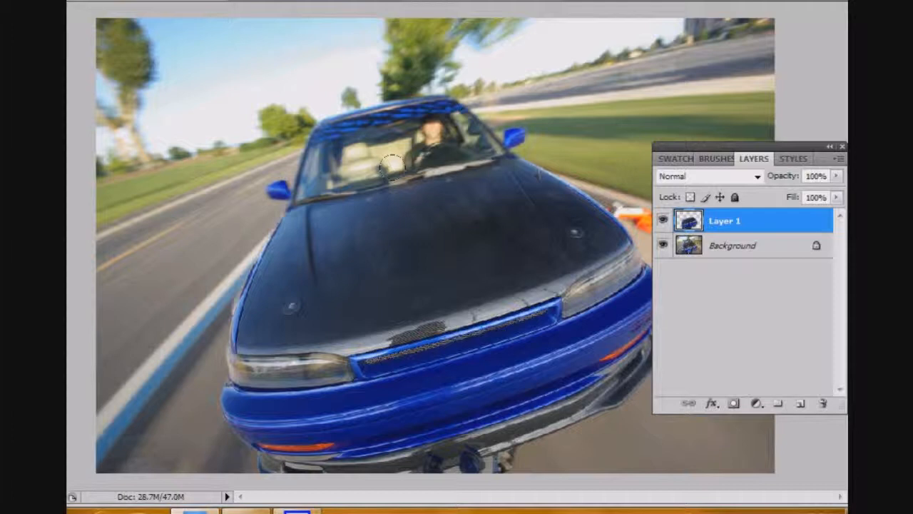
mouse_move(411, 220)
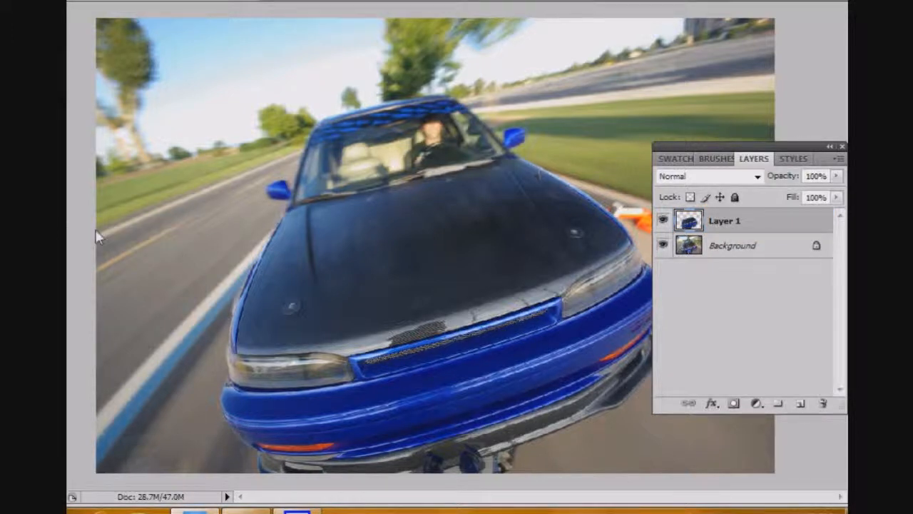
mouse_move(434, 266)
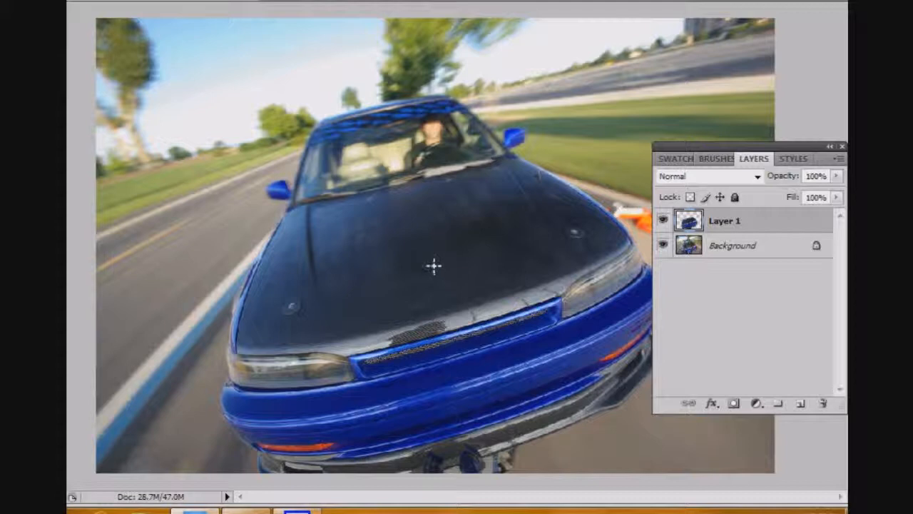
mouse_move(433, 271)
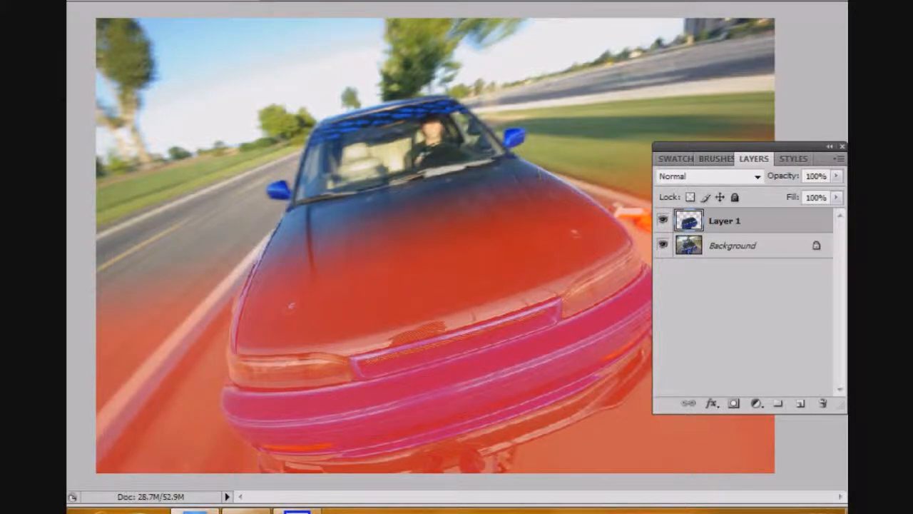
- Convert the gradient quick mask into a soft selection and bring up the Filter menu
click(725, 220)
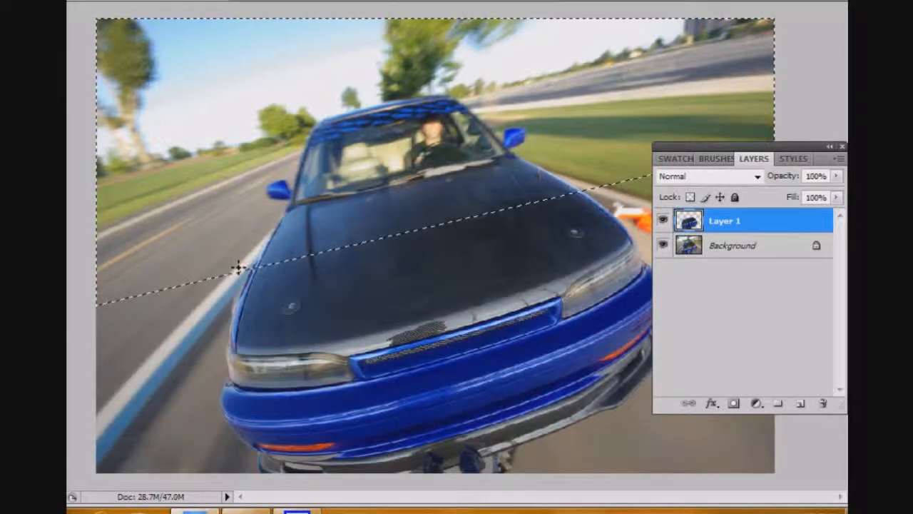
click(235, 97)
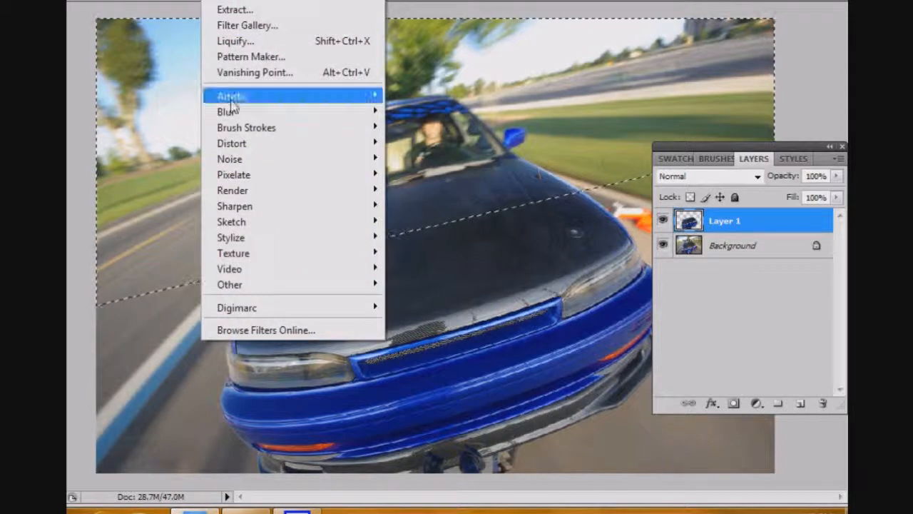
mouse_move(225, 111)
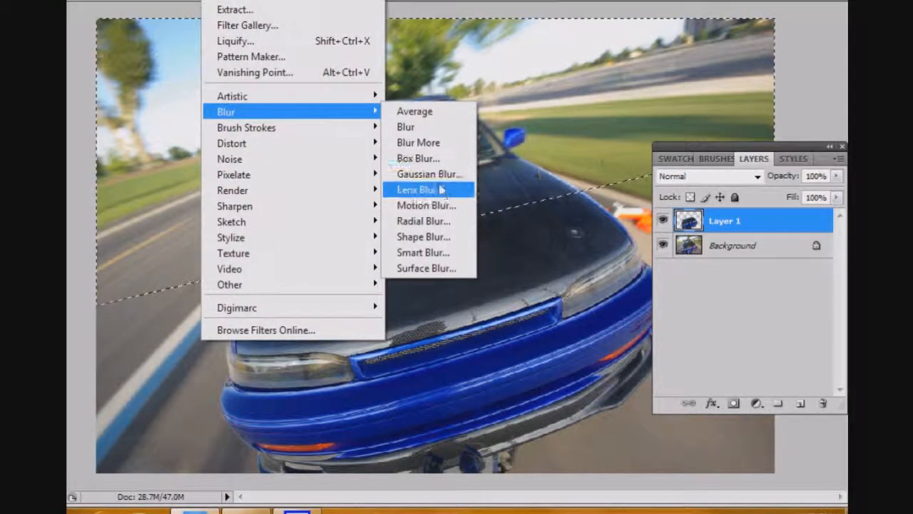
- Start the Lens Blur filter on the gradient-selected hood layer
click(417, 188)
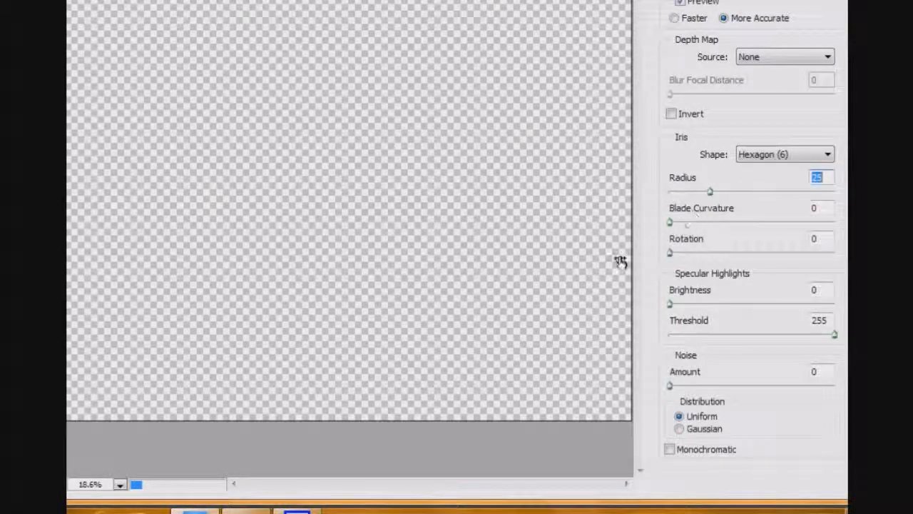
mouse_move(299, 272)
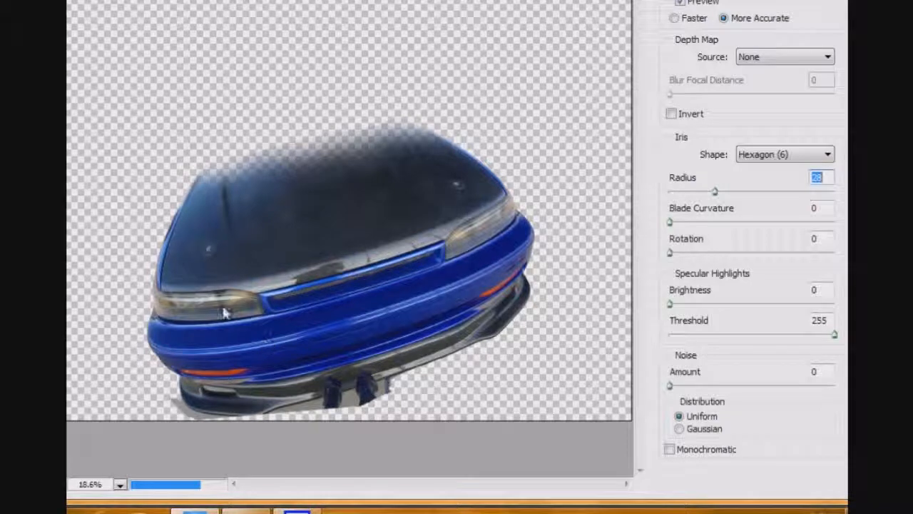
mouse_move(291, 183)
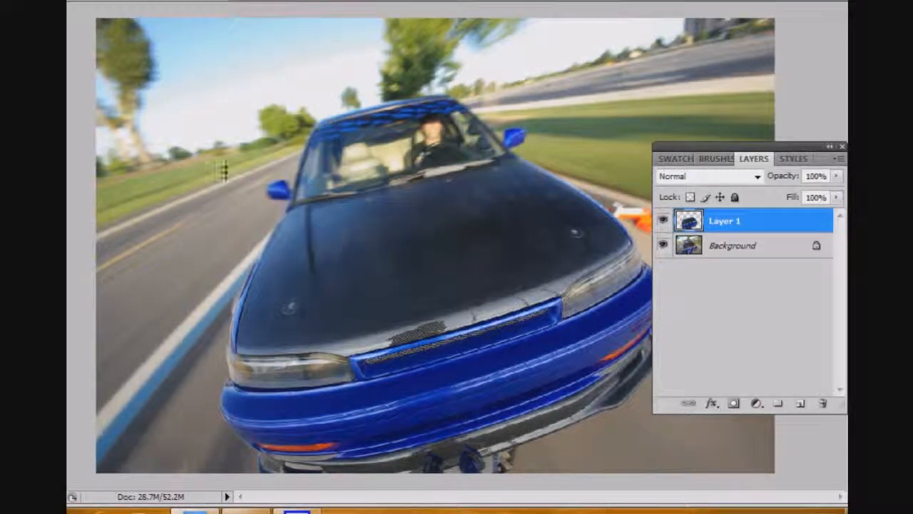
mouse_move(234, 412)
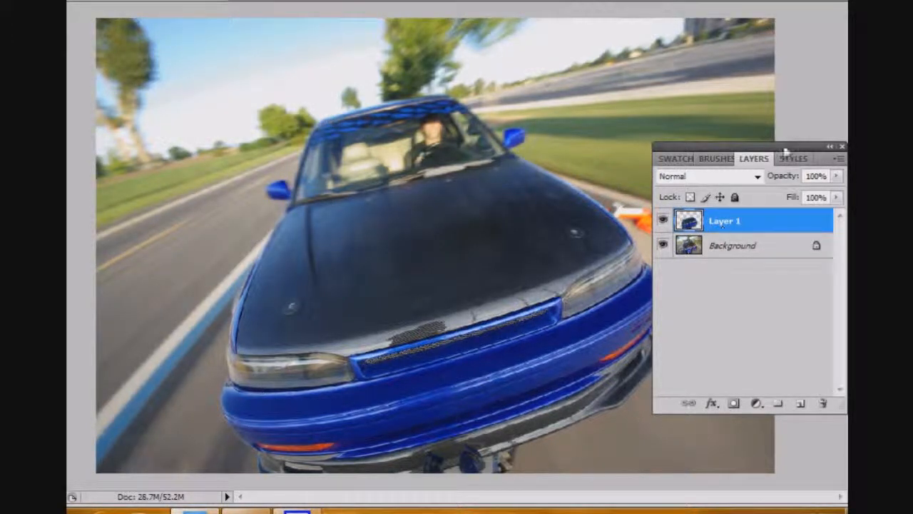
mouse_move(835, 150)
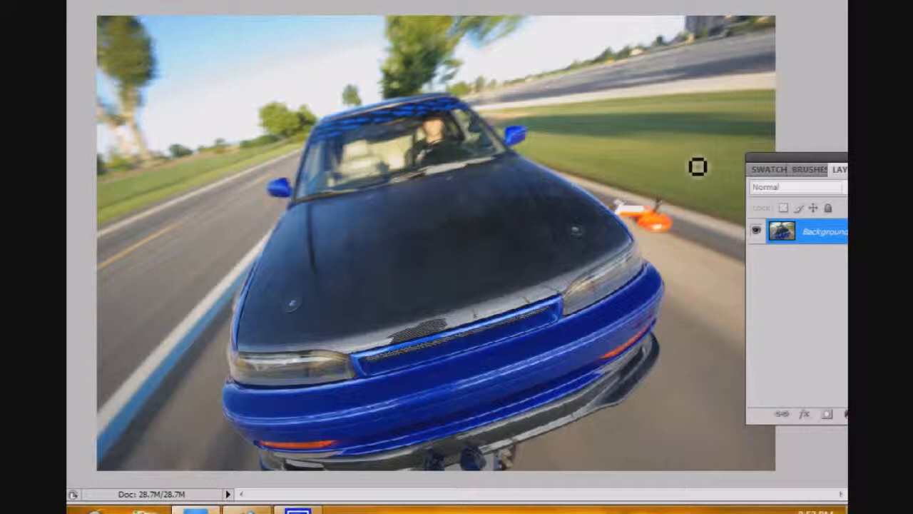
mouse_move(682, 200)
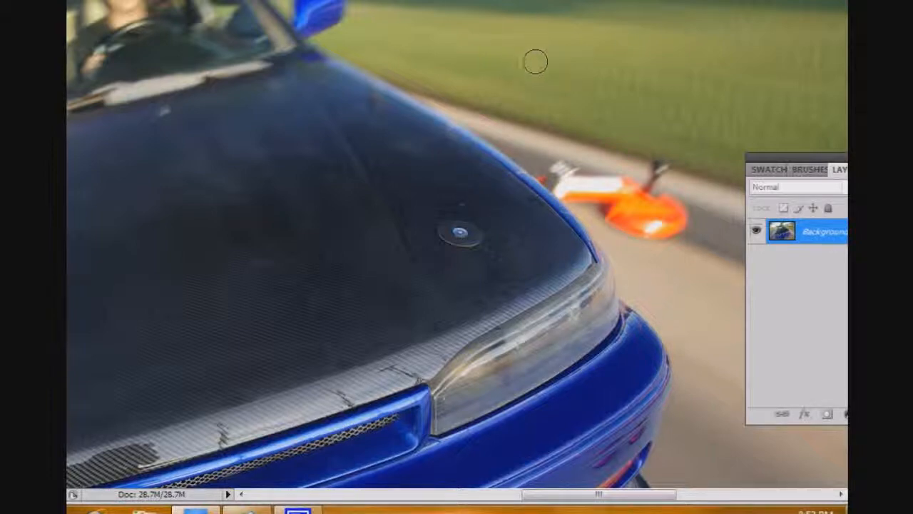
mouse_move(536, 93)
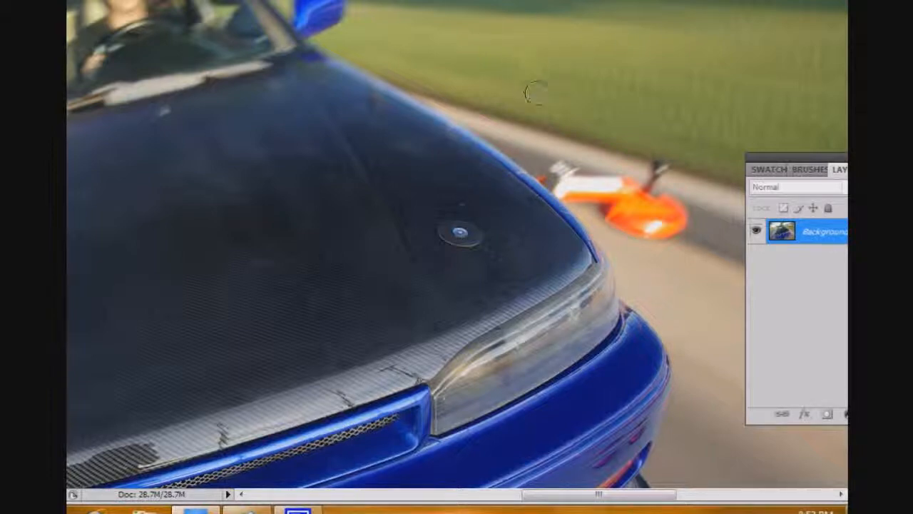